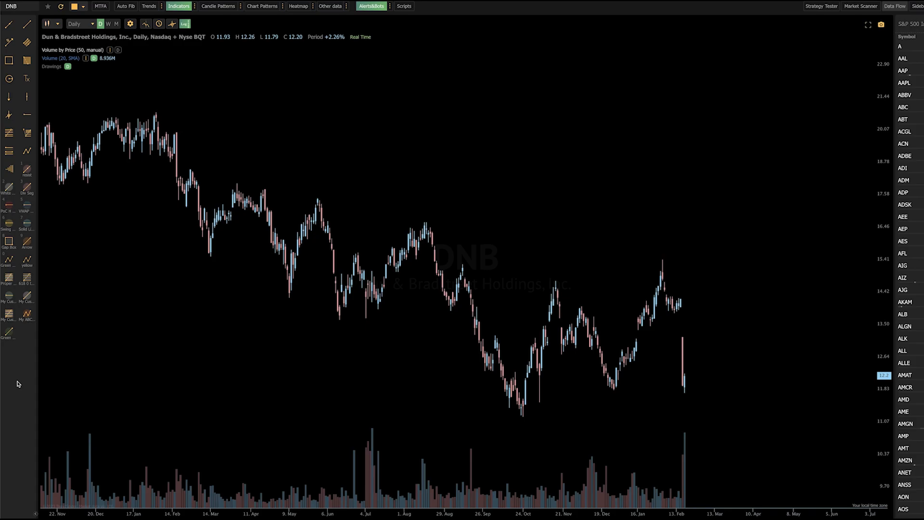
mouse_move(775, 45)
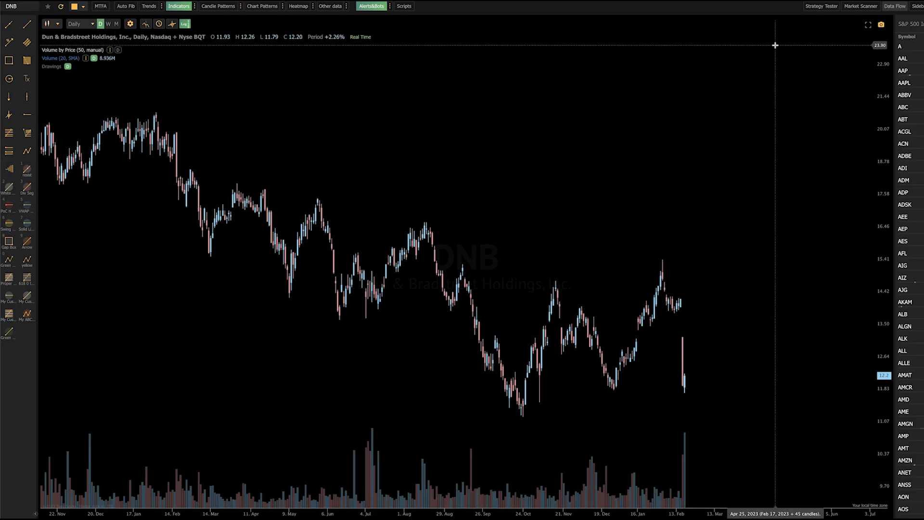
- Show the Data Flow panel under the DNB chart and list the available widgets
click(712, 17)
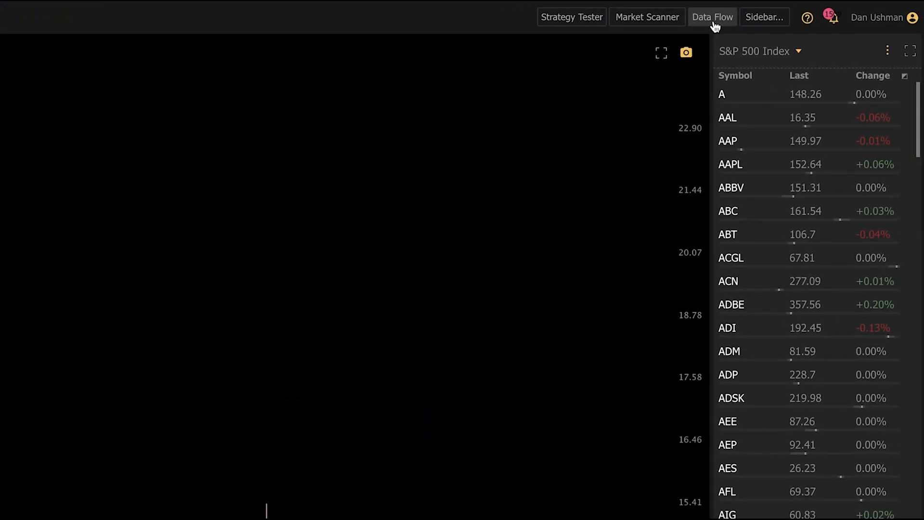
mouse_move(699, 26)
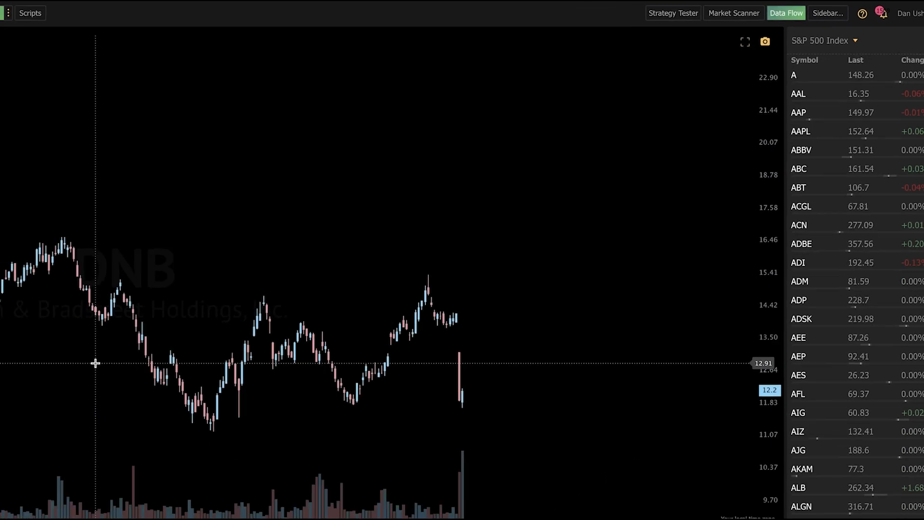
click(786, 13)
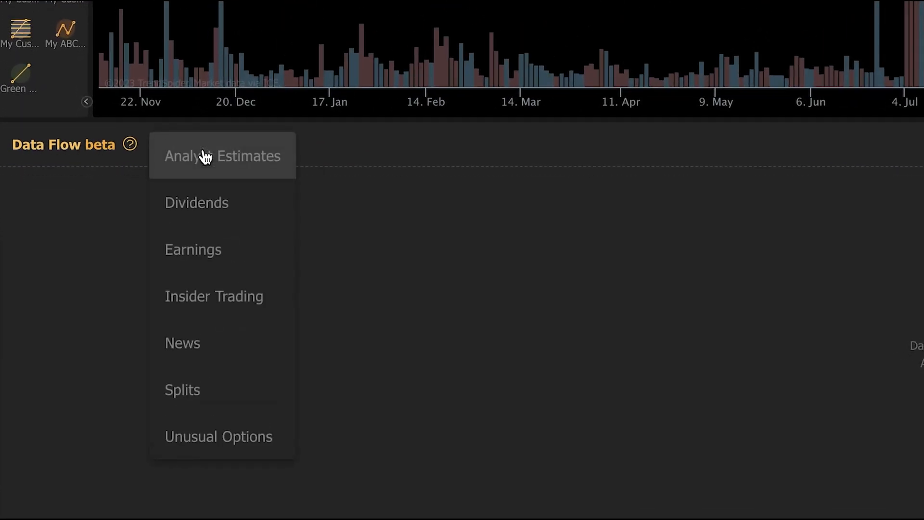
mouse_move(206, 160)
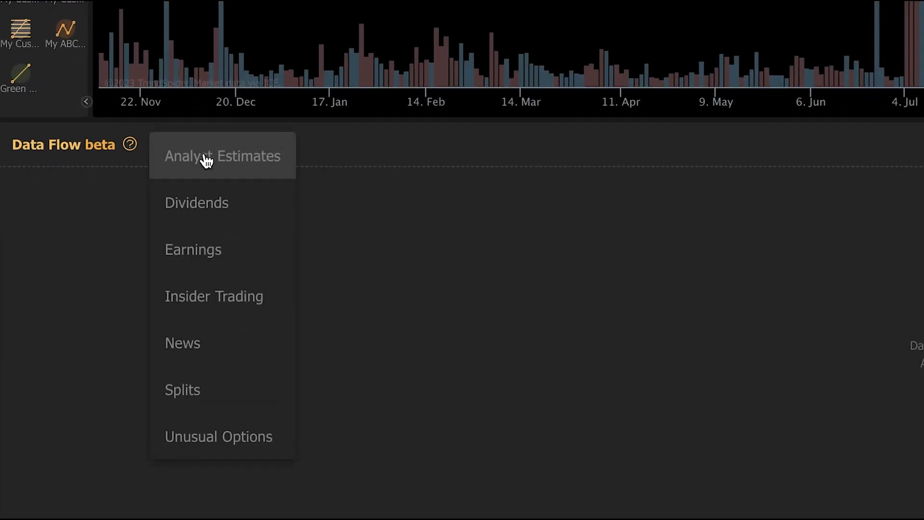
mouse_move(236, 266)
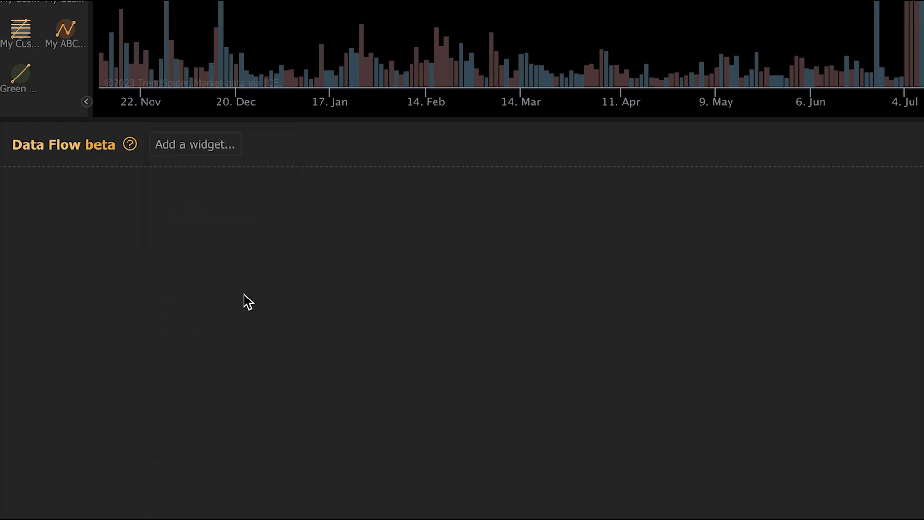
- Add an Insider Trading widget from the Add a widget list
click(195, 143)
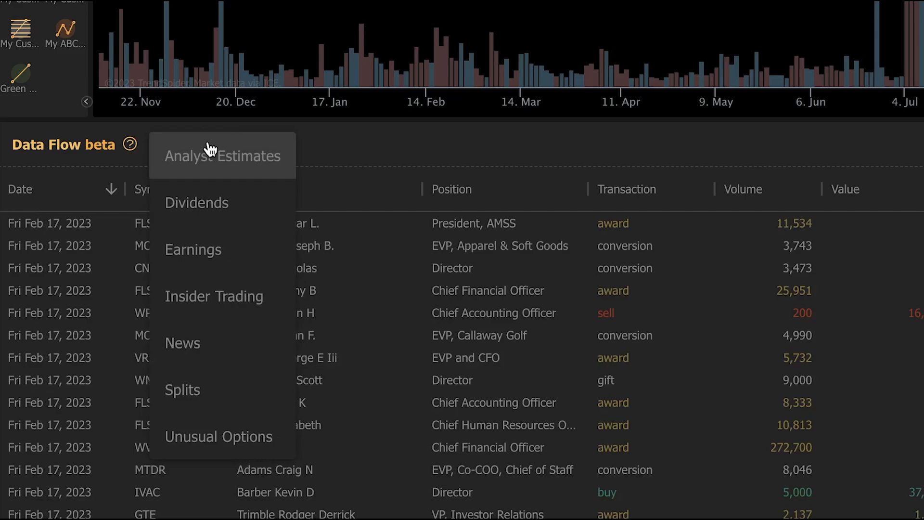
click(214, 296)
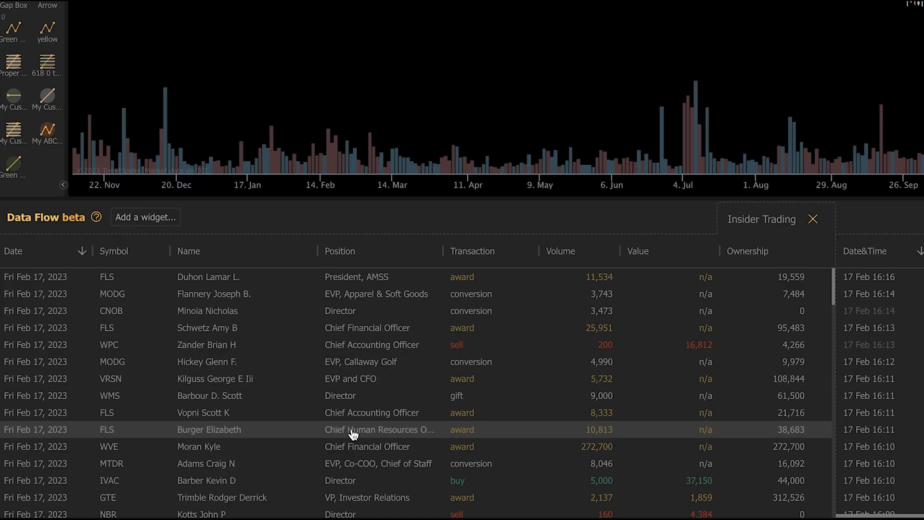
mouse_move(194, 246)
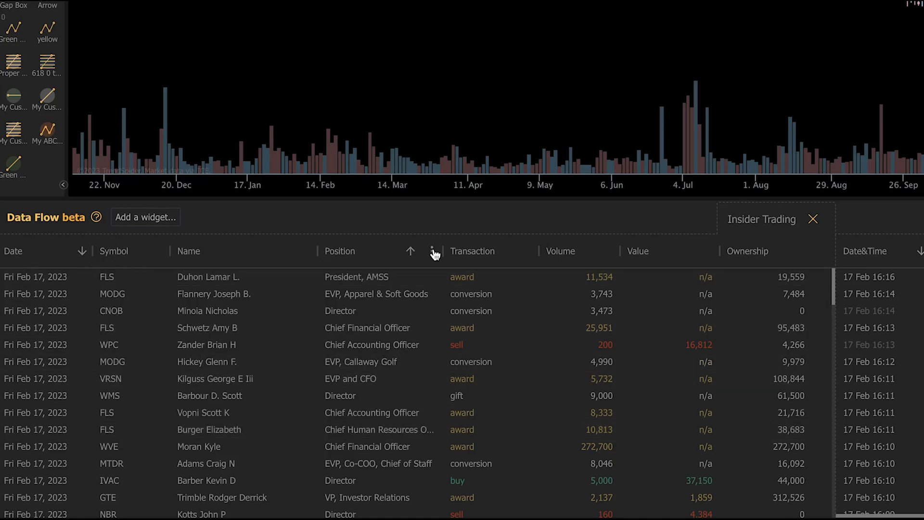
mouse_move(434, 252)
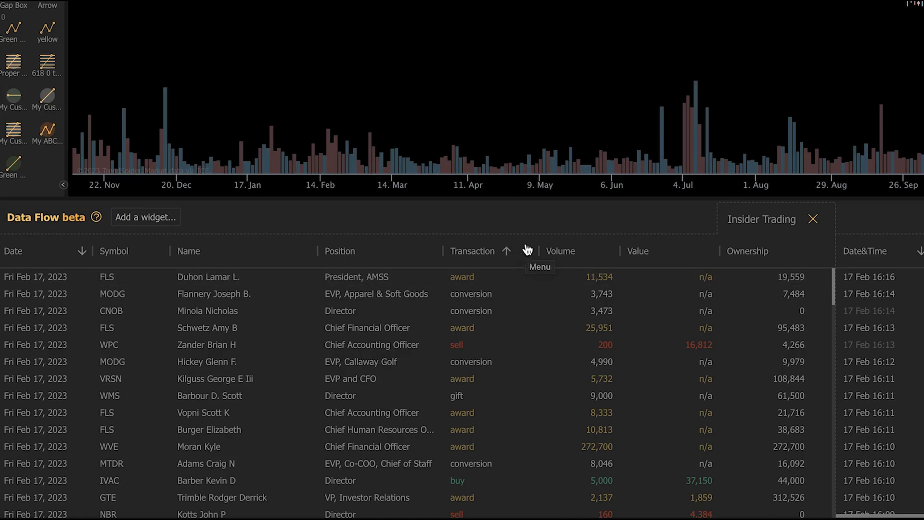
- Filter the Transaction column to the value buy and apply it
click(527, 251)
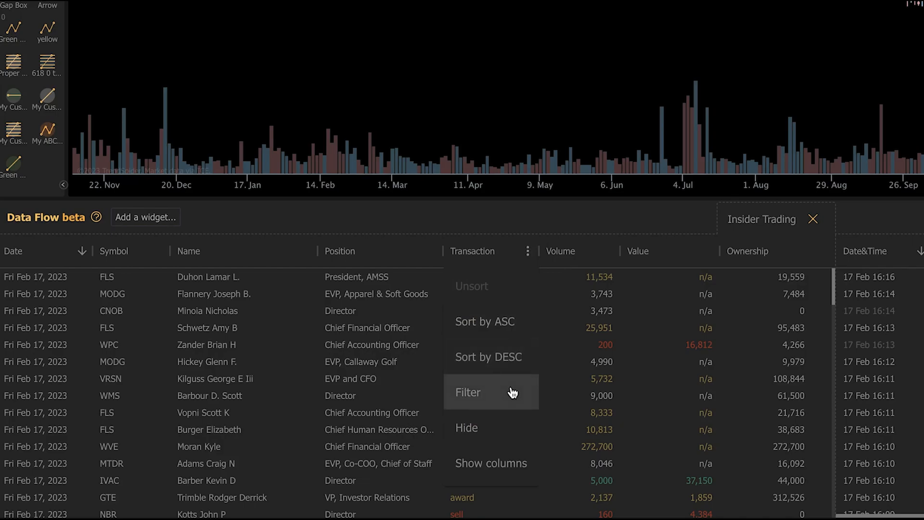
click(467, 392)
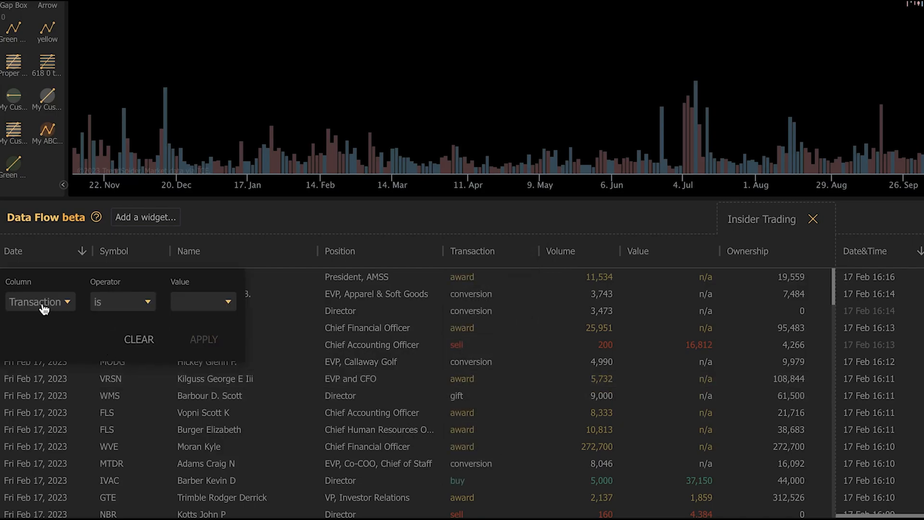
click(203, 302)
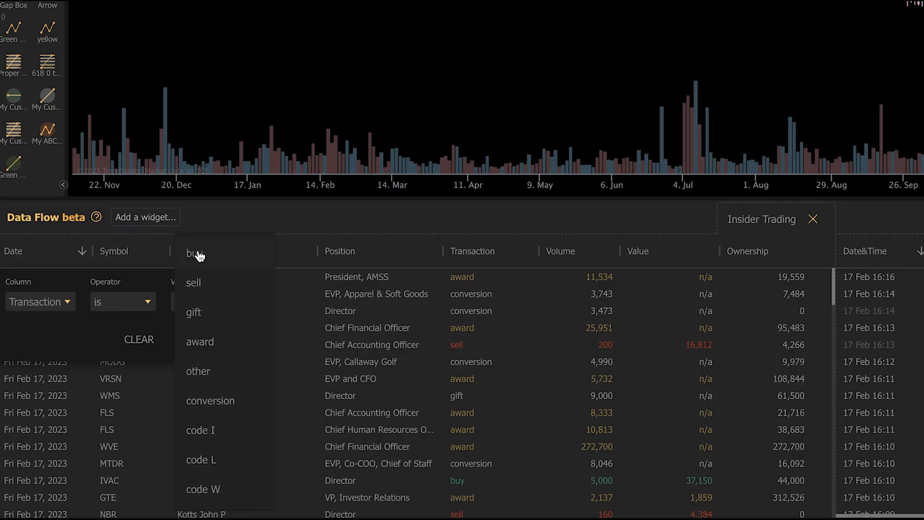
click(192, 253)
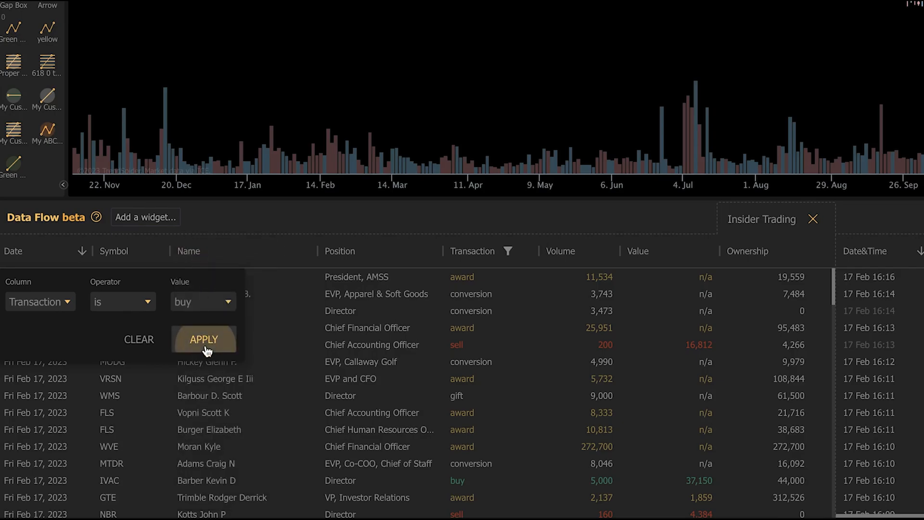
click(203, 339)
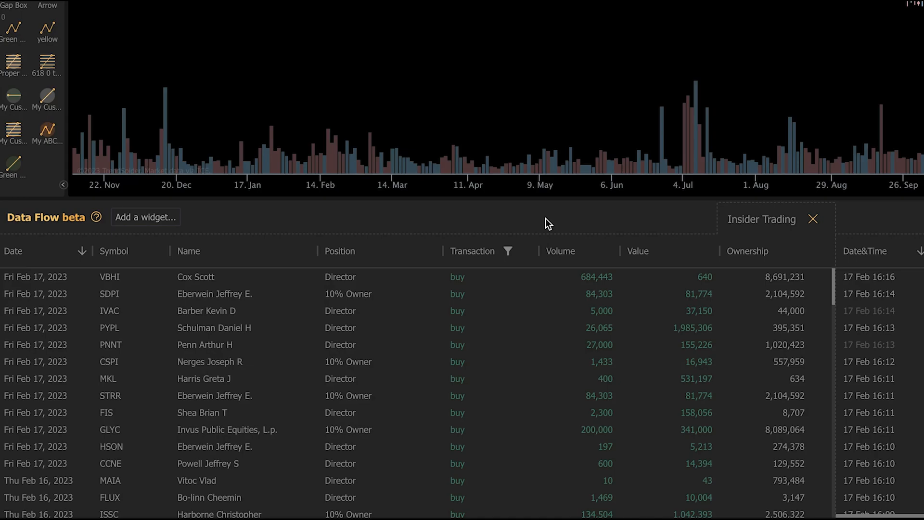
mouse_move(152, 313)
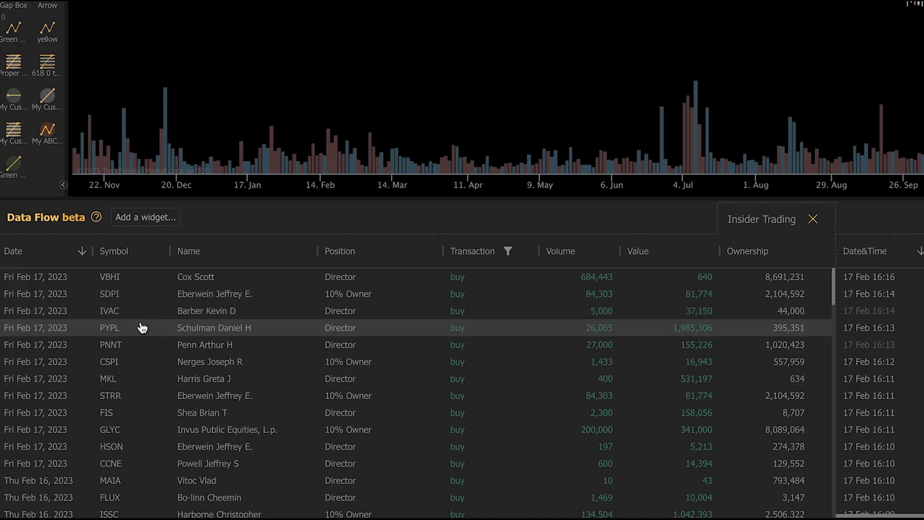
- Bring up the Volume column menu in the buy-only insider list
click(110, 328)
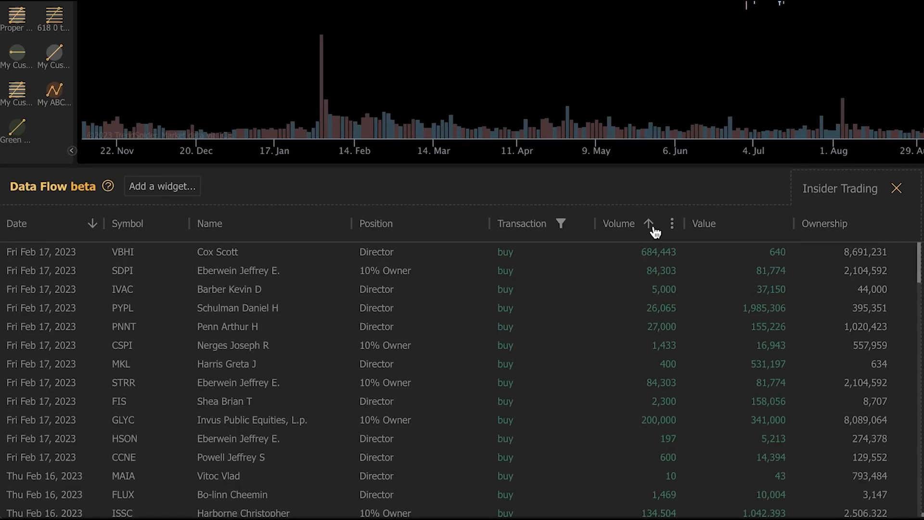
mouse_move(649, 224)
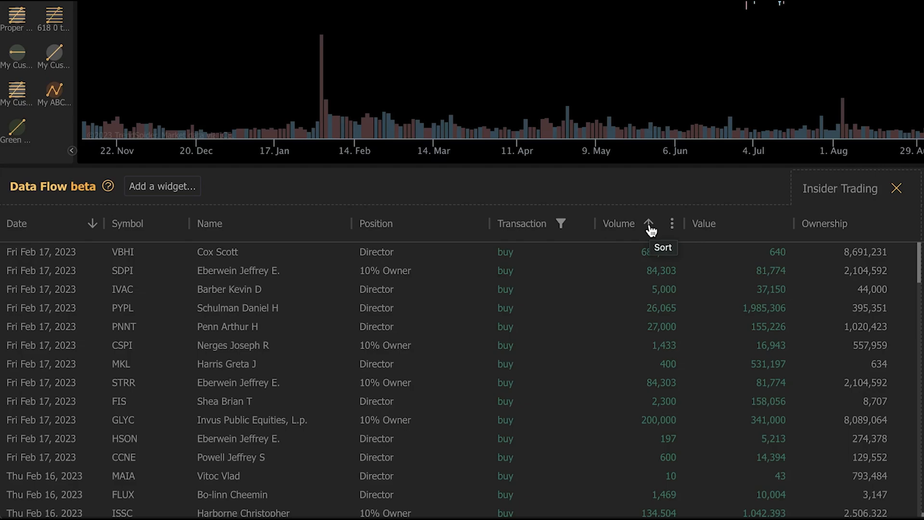
click(672, 223)
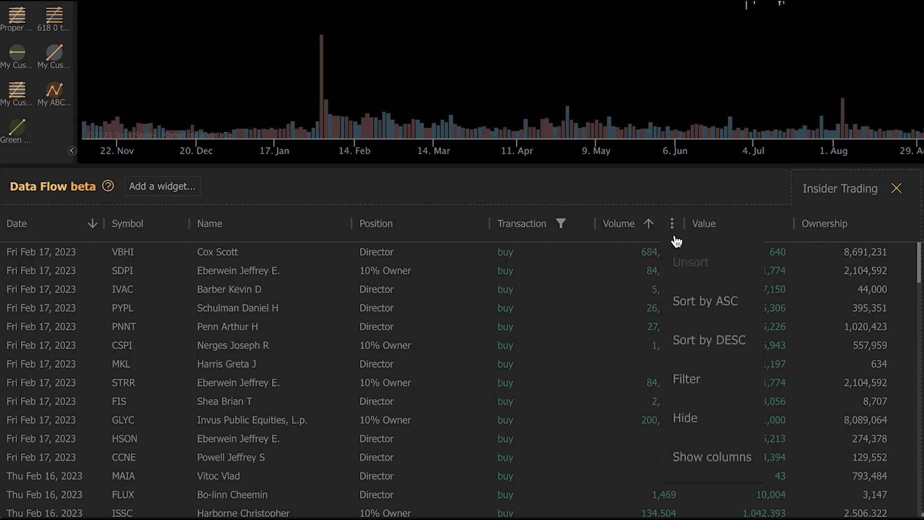
- Review the shown columns and add an Unusual Options widget
click(712, 457)
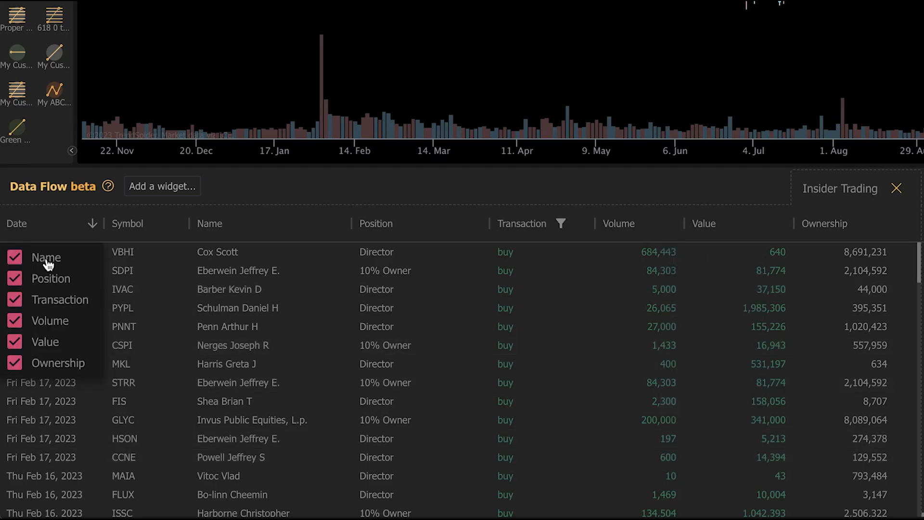
click(14, 363)
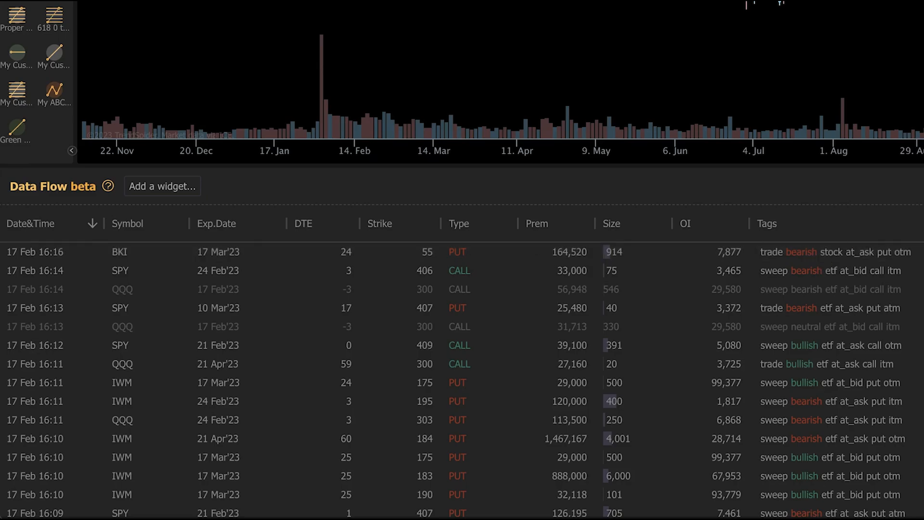
- Filter the Tags column with 'contains all of' sweep,otm and apply it
click(919, 227)
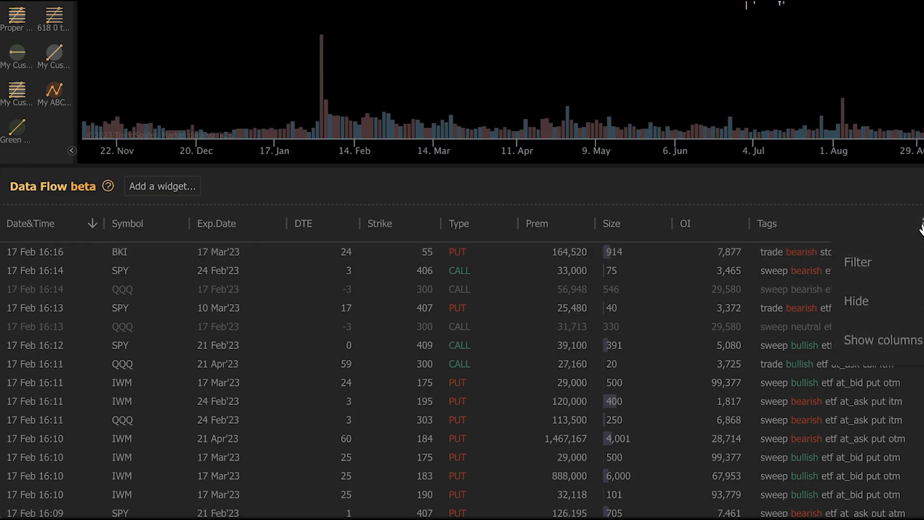
click(858, 262)
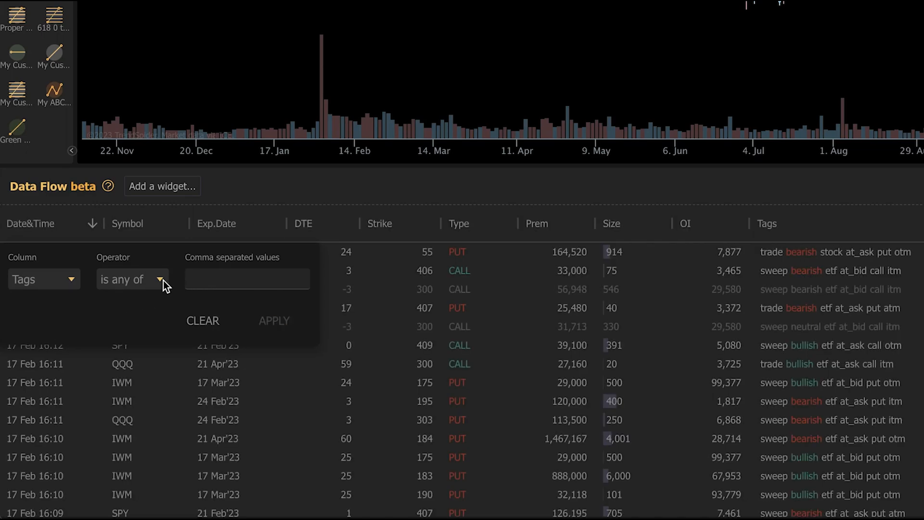
click(133, 279)
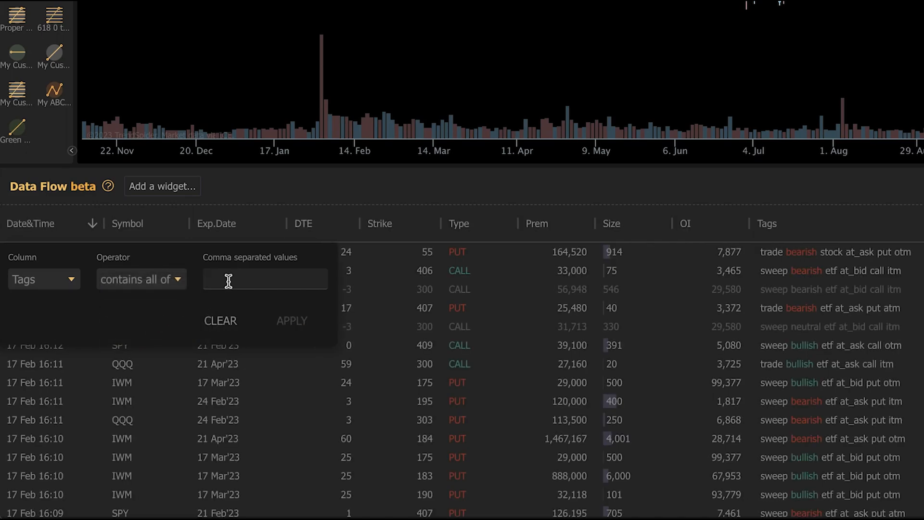
text(s)
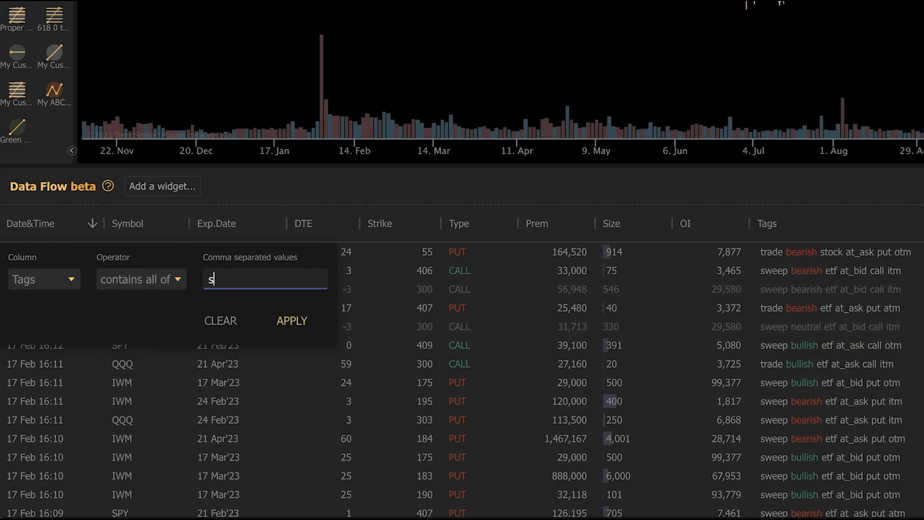
text(weep,)
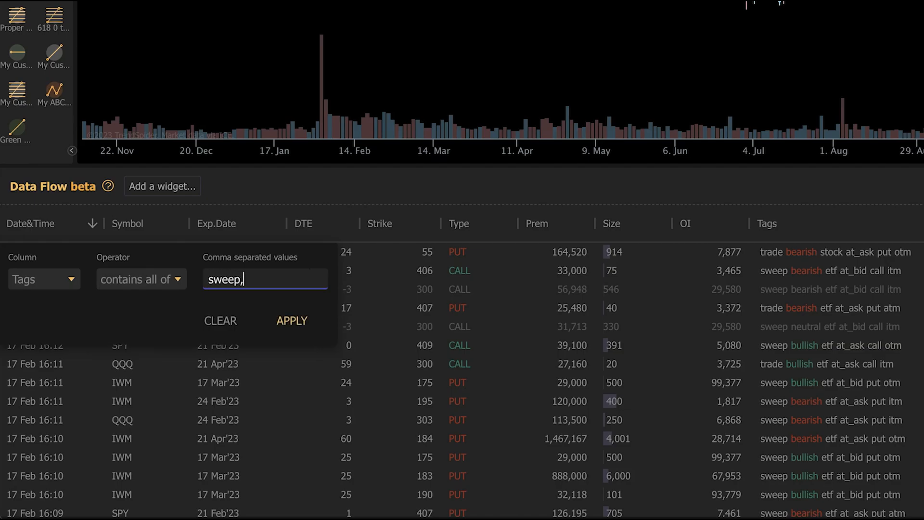
text(otm)
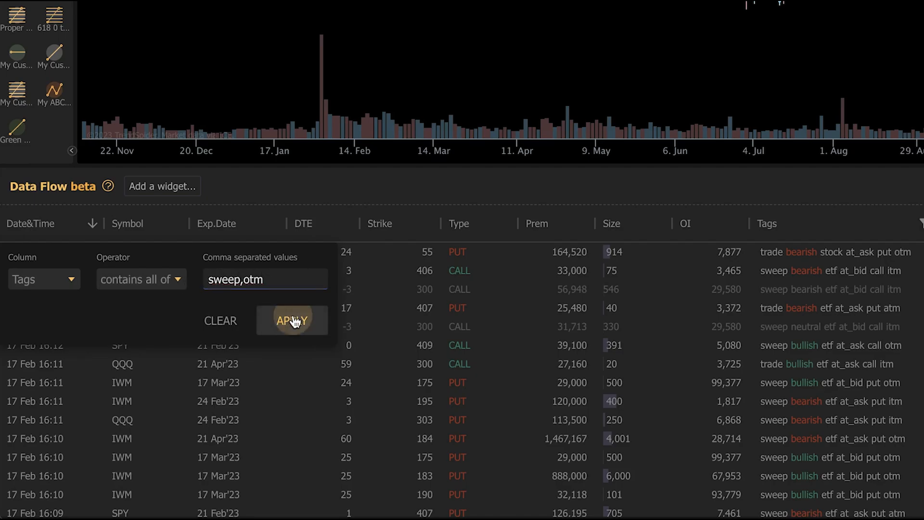
click(291, 320)
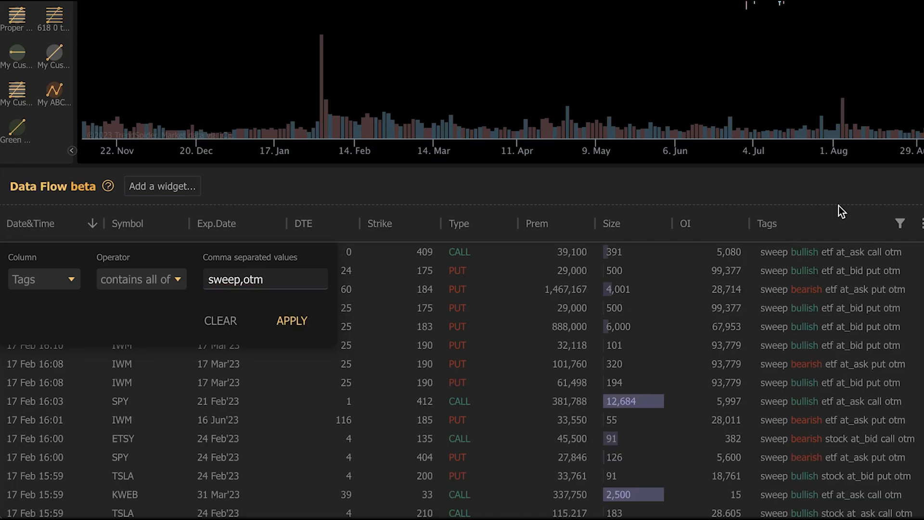
mouse_move(838, 202)
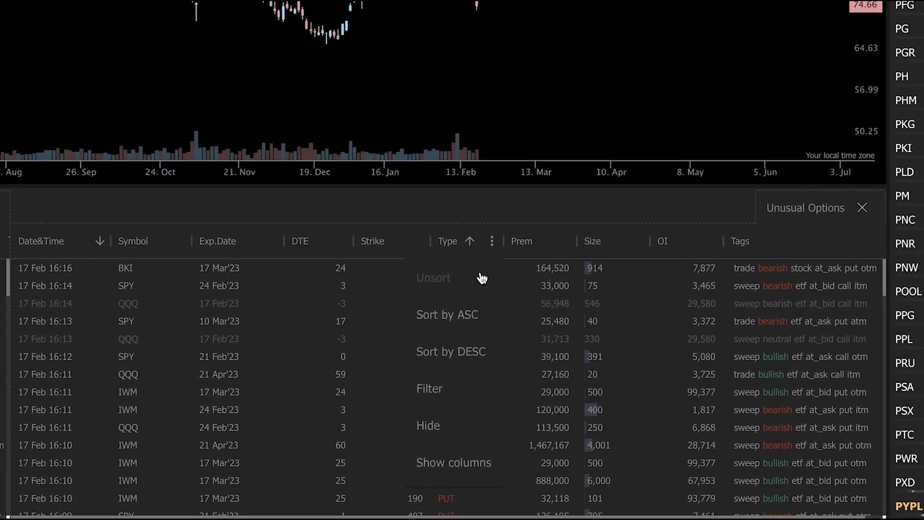
- Filter the Type column to PUT and apply it
click(430, 388)
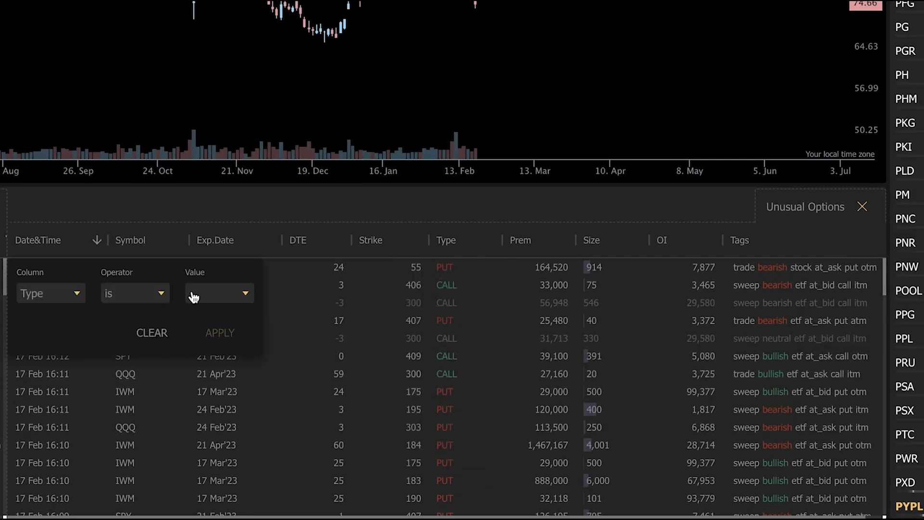
click(218, 294)
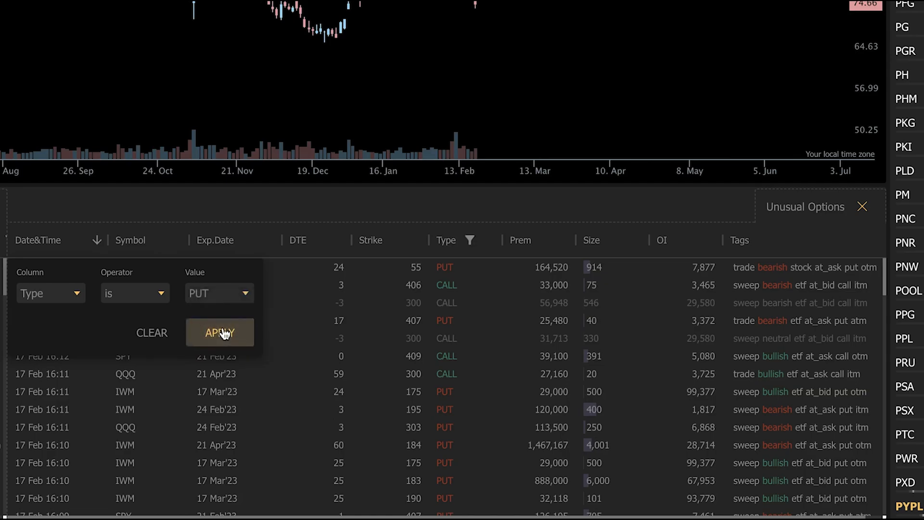
click(218, 333)
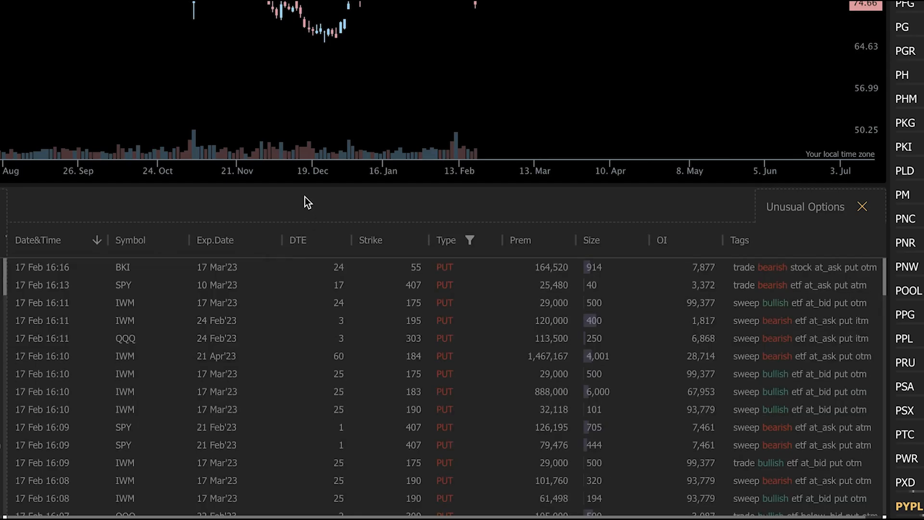